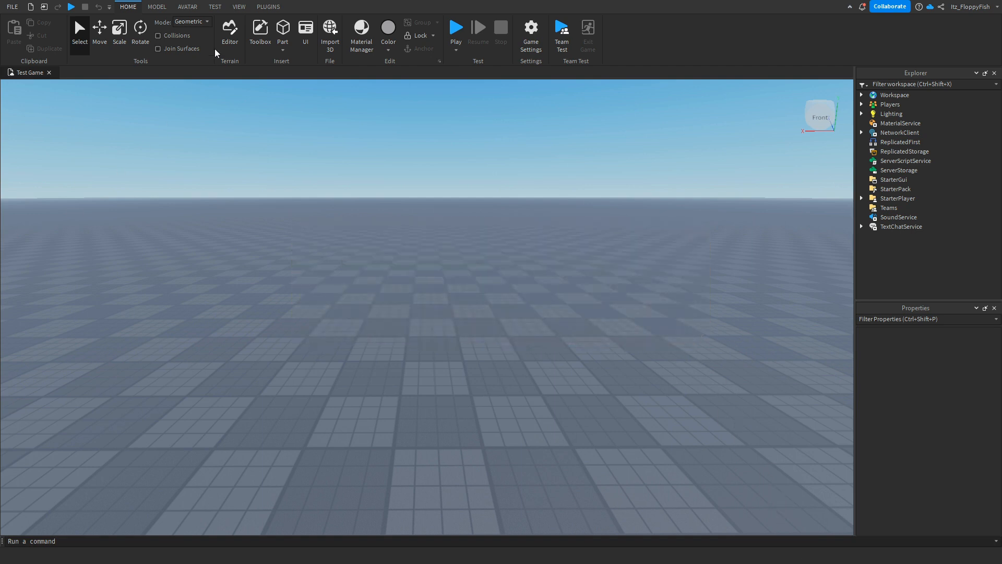
Set TextChatService's ChatVersion to LegacyChatService via the Properties panel
{"action": "left_click", "coordinate": [238, 6]}
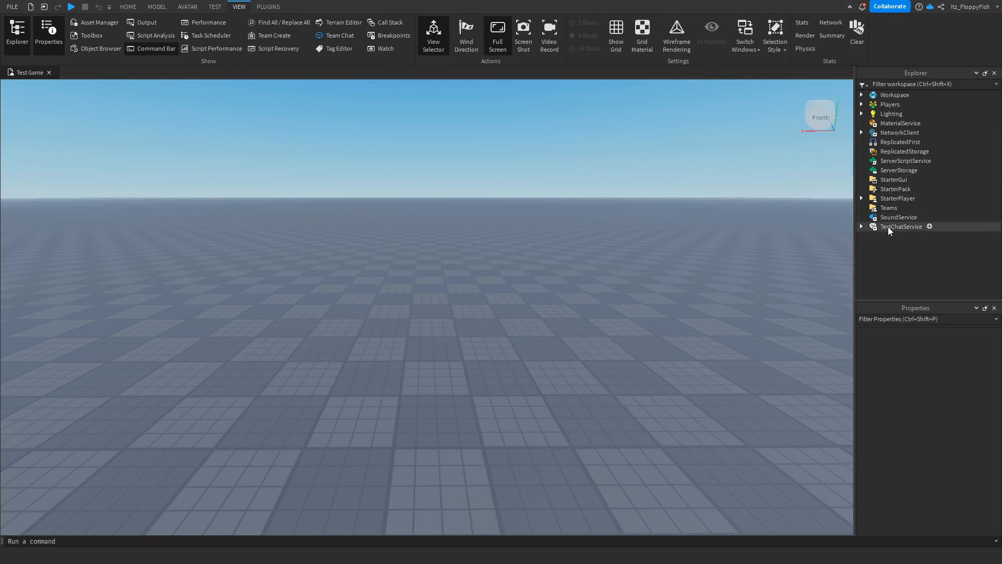
{"action": "left_click", "coordinate": [901, 227]}
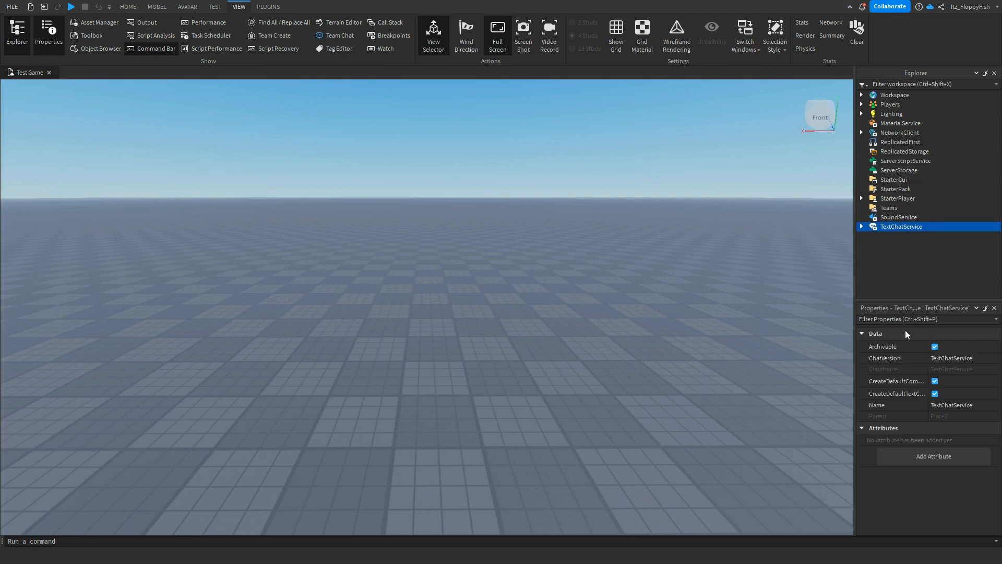
{"action": "left_click", "coordinate": [962, 357]}
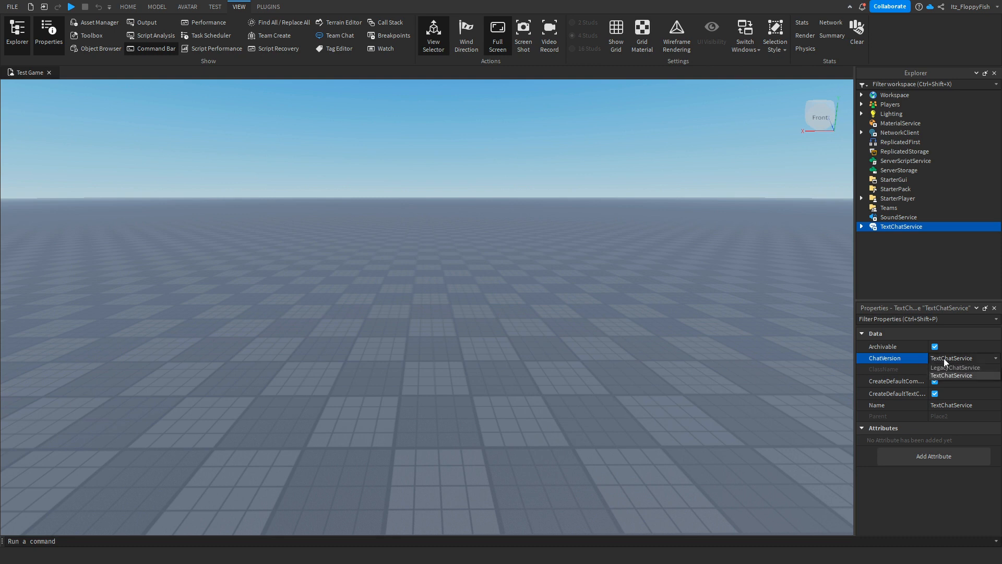
{"action": "left_click", "coordinate": [956, 368]}
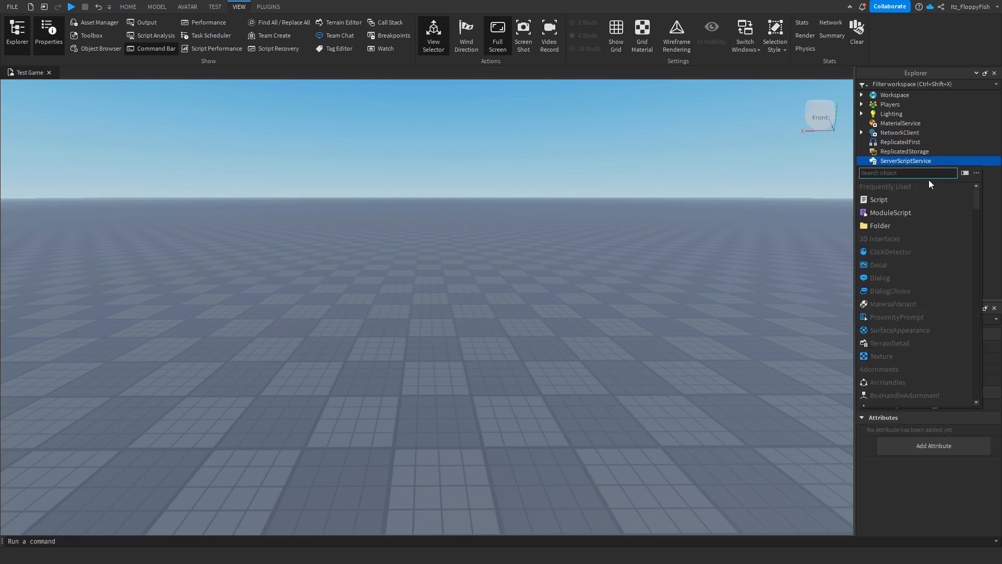
Insert a Script into ServerScriptService and paste the Gamepass chat tag code
{"action": "left_click", "coordinate": [879, 199]}
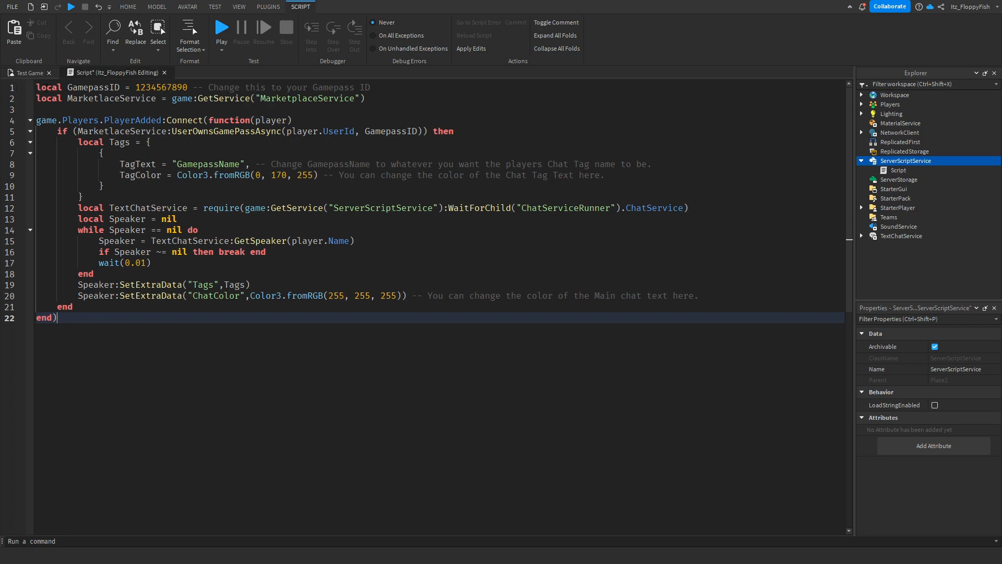
{"action": "double_click", "coordinate": [162, 87]}
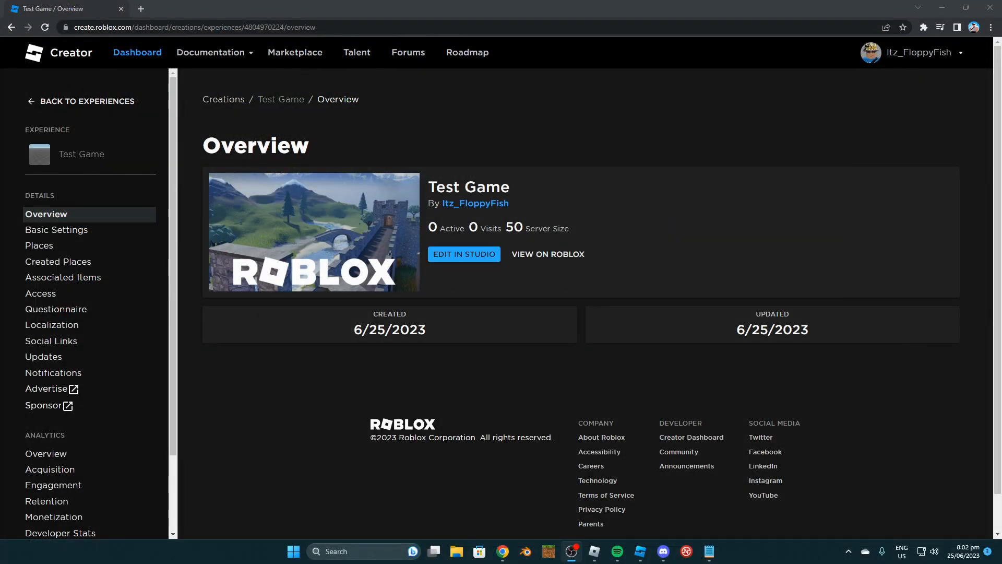
{"action": "mouse_move", "coordinate": [37, 77]}
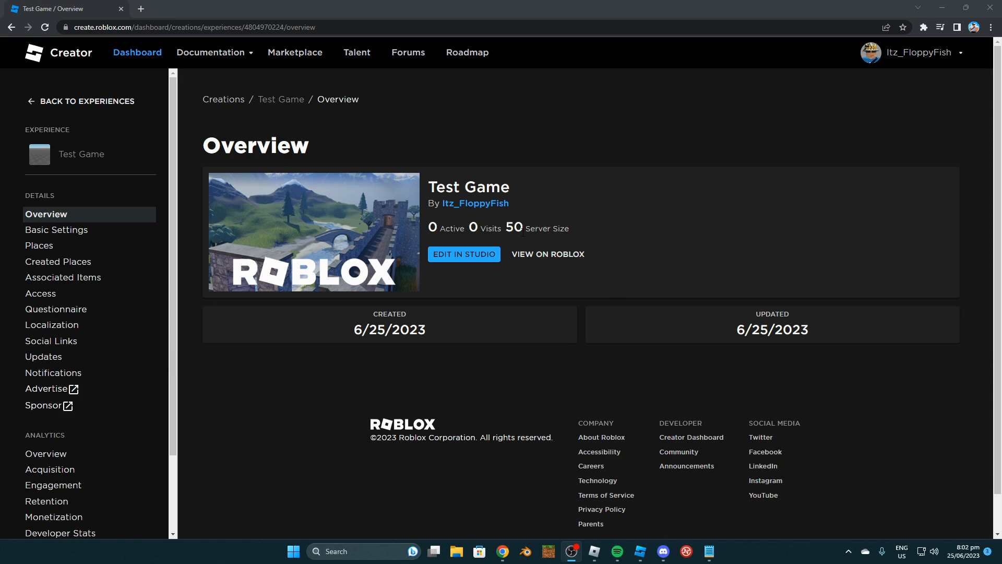
{"action": "mouse_move", "coordinate": [327, 428]}
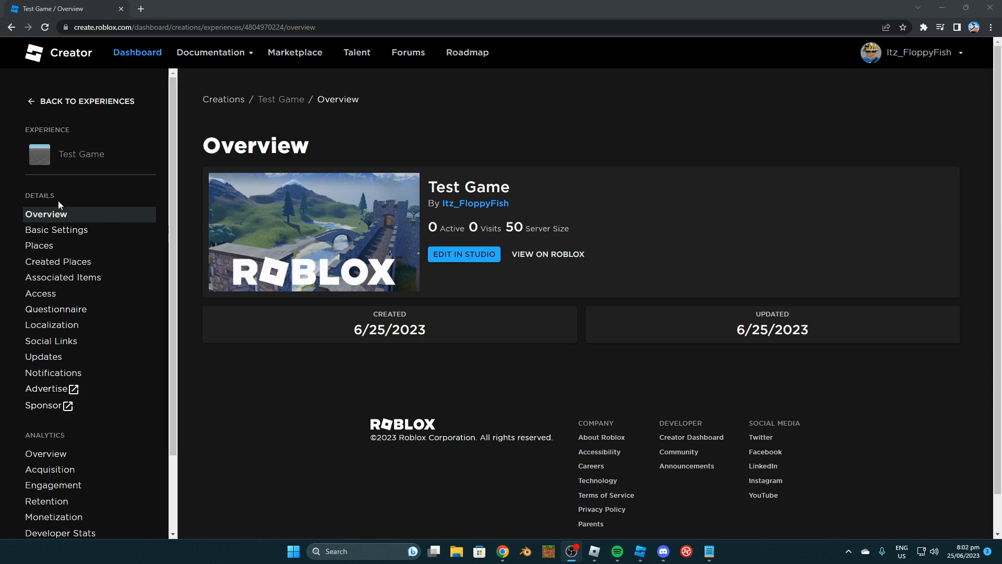
{"action": "mouse_move", "coordinate": [75, 278]}
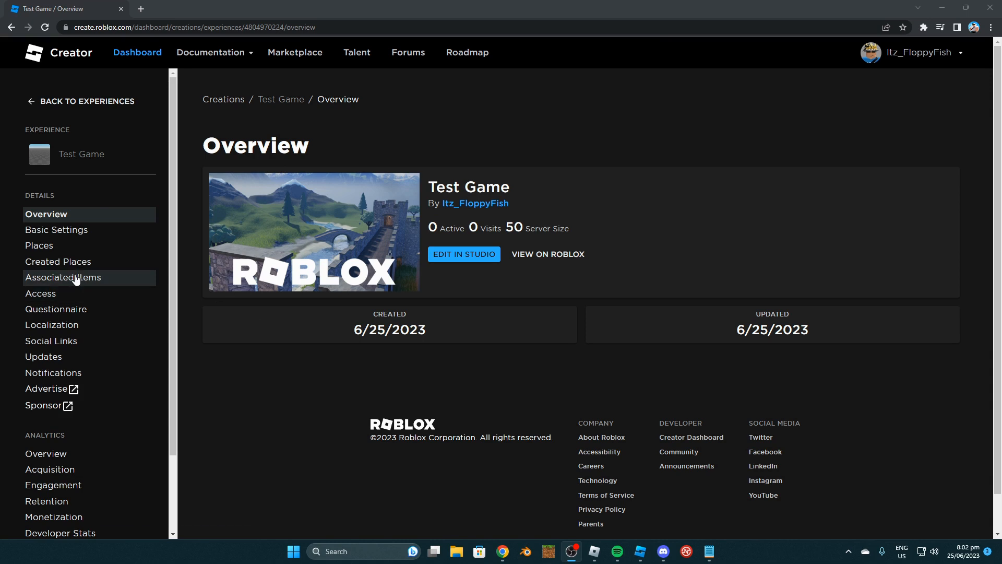
Go to Test Game's Associated Items passes list and start a new pass
{"action": "left_click", "coordinate": [63, 278]}
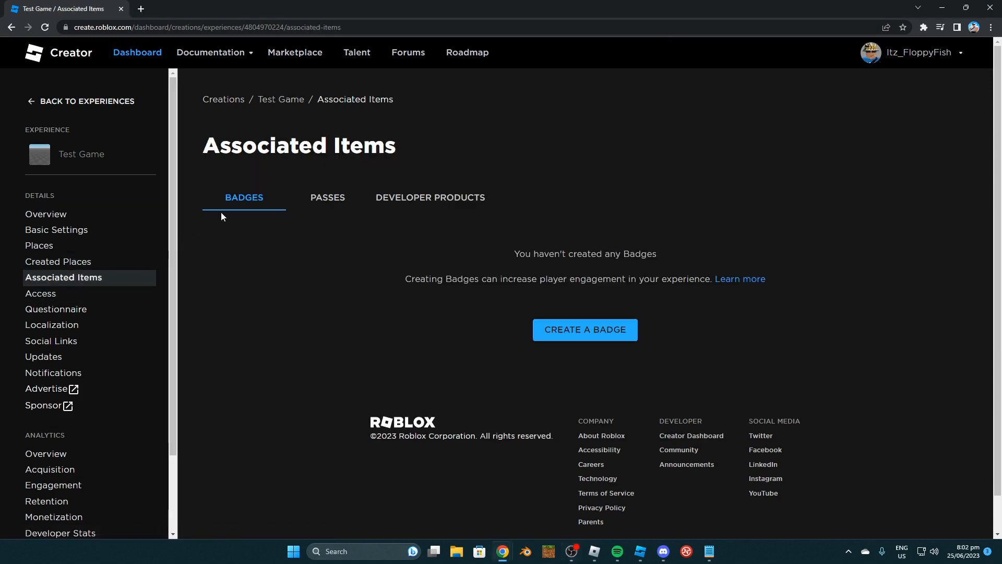
{"action": "left_click", "coordinate": [328, 197]}
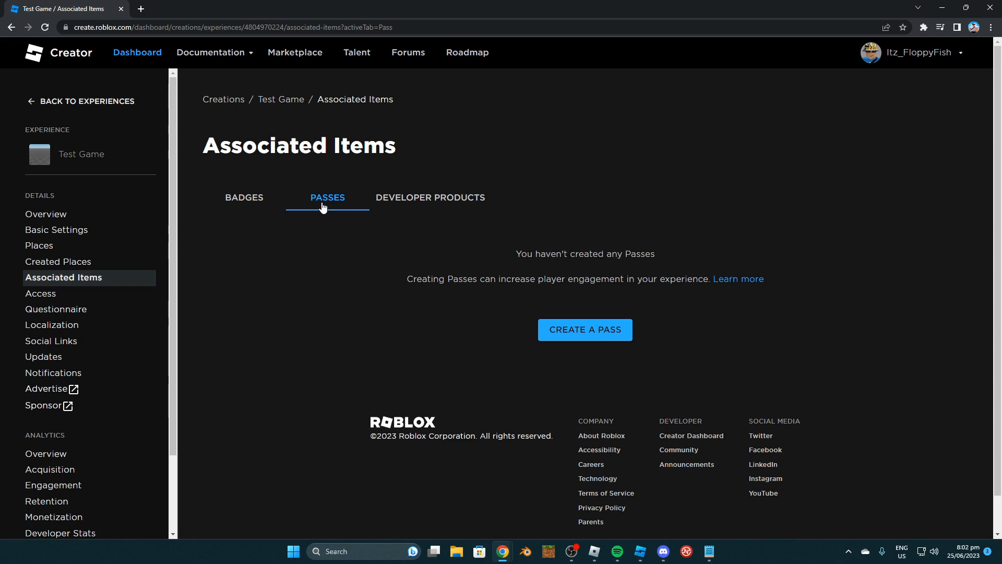
{"action": "mouse_move", "coordinate": [453, 290]}
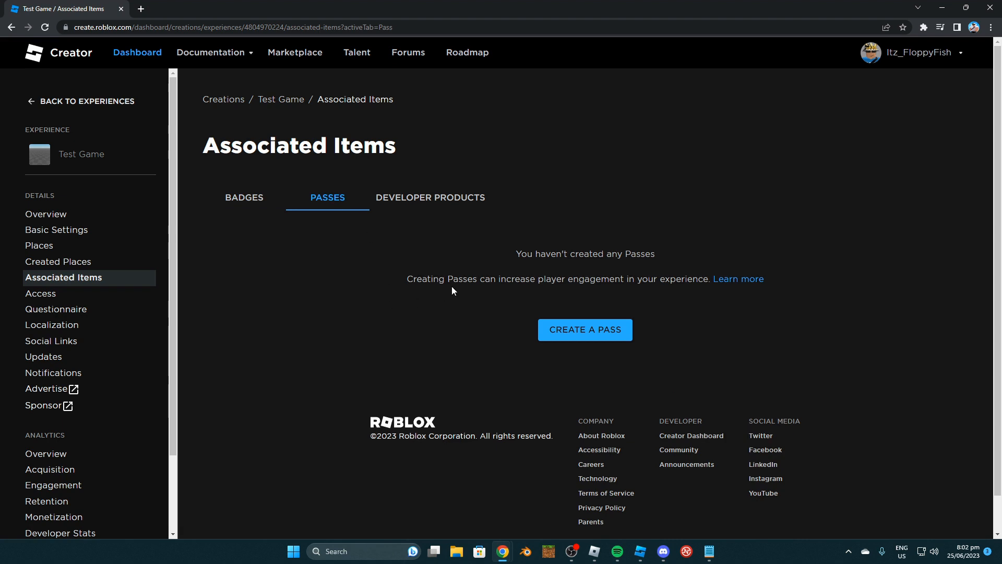
{"action": "left_click", "coordinate": [585, 329]}
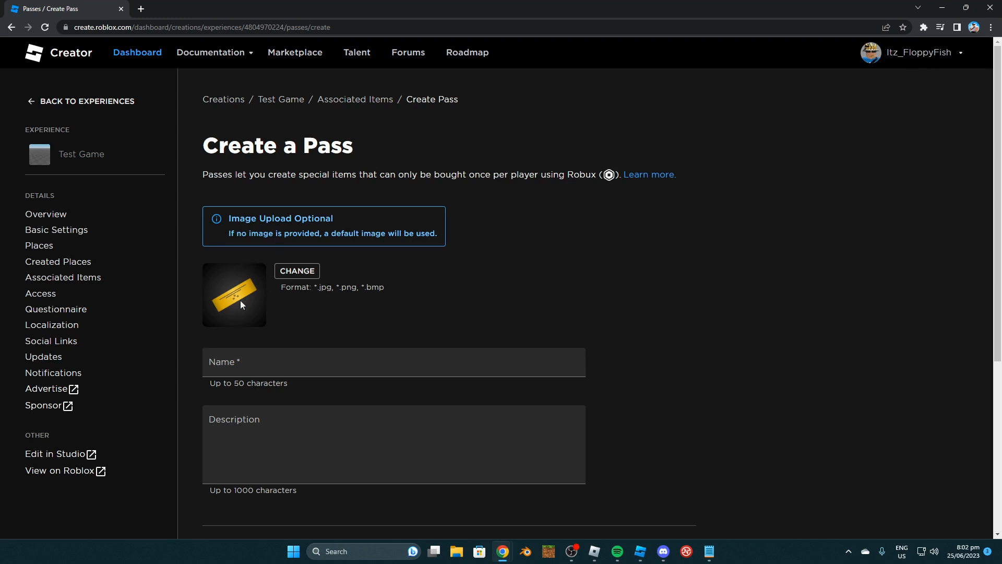
{"action": "mouse_move", "coordinate": [252, 290]}
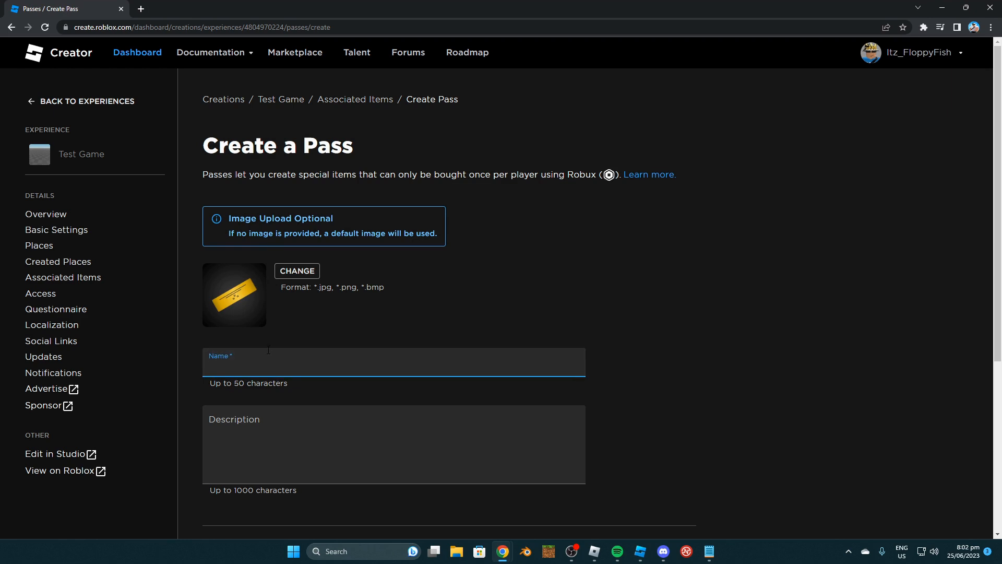
Name the new pass Gamepass and create it
{"action": "type", "text": "Gamepass"}
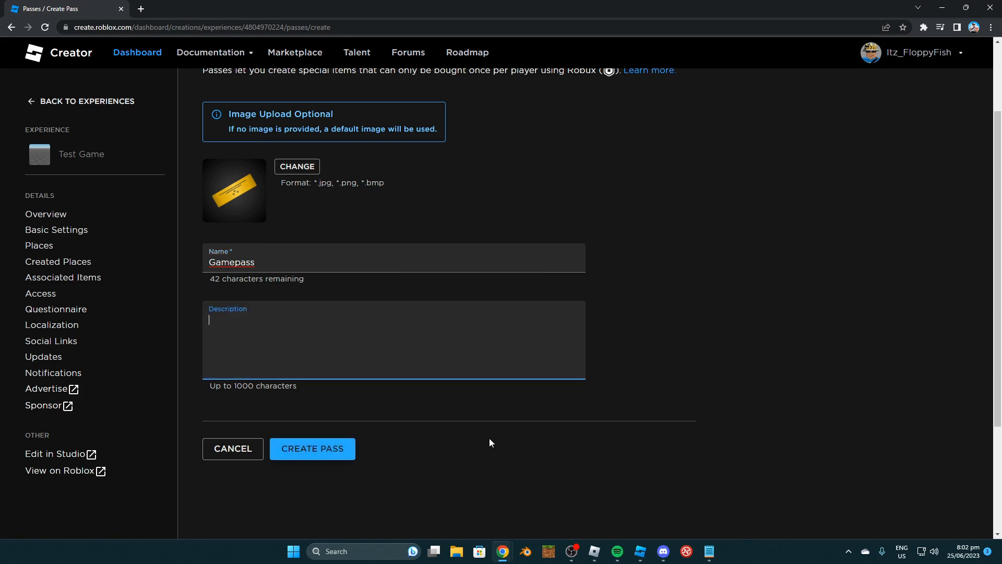
{"action": "left_click", "coordinate": [312, 449]}
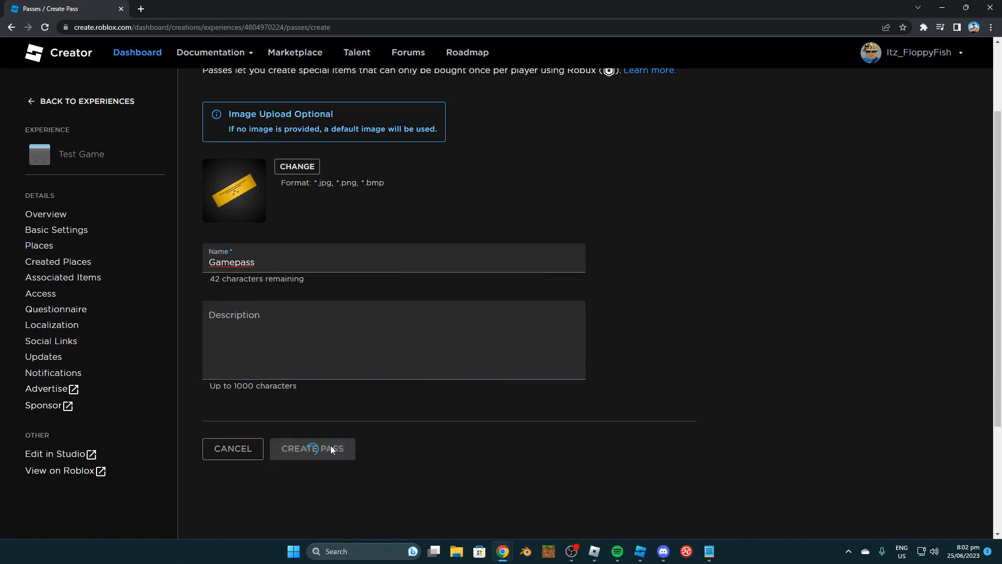
{"action": "left_click", "coordinate": [313, 449]}
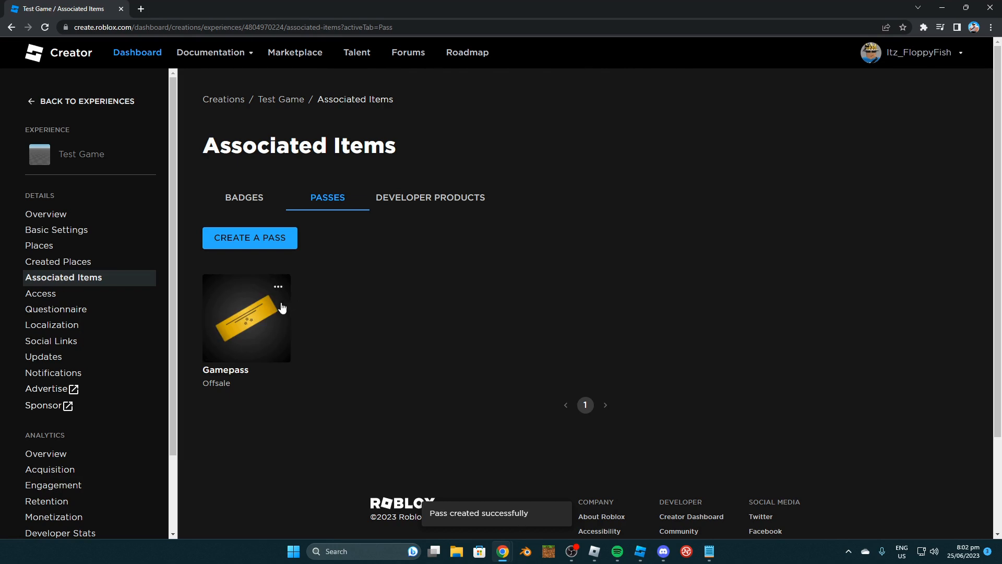
Put the Gamepass on sale at a price of 1 Robux and save
{"action": "left_click", "coordinate": [247, 317]}
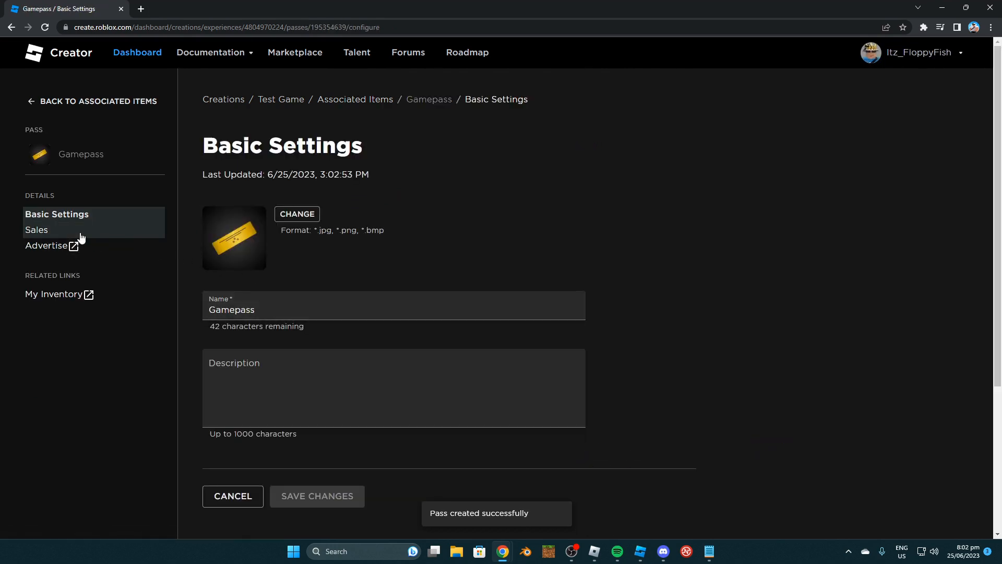
{"action": "left_click", "coordinate": [37, 229]}
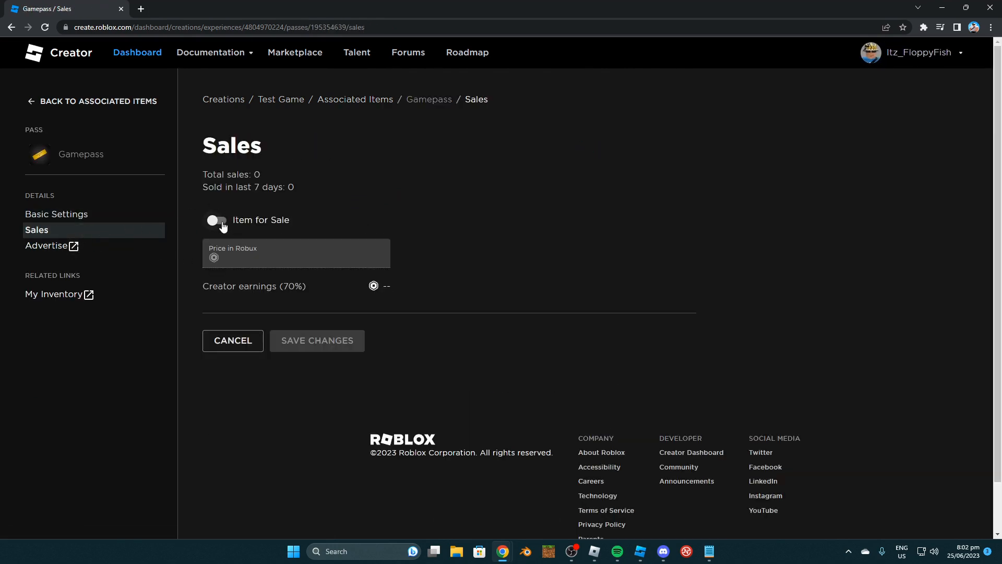
{"action": "left_click", "coordinate": [216, 219]}
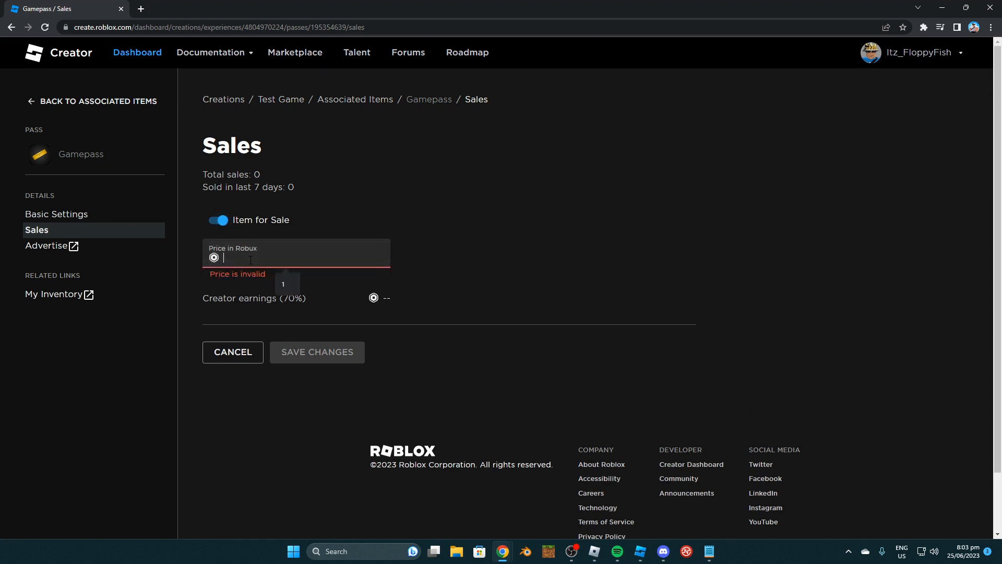
{"action": "type", "text": "1"}
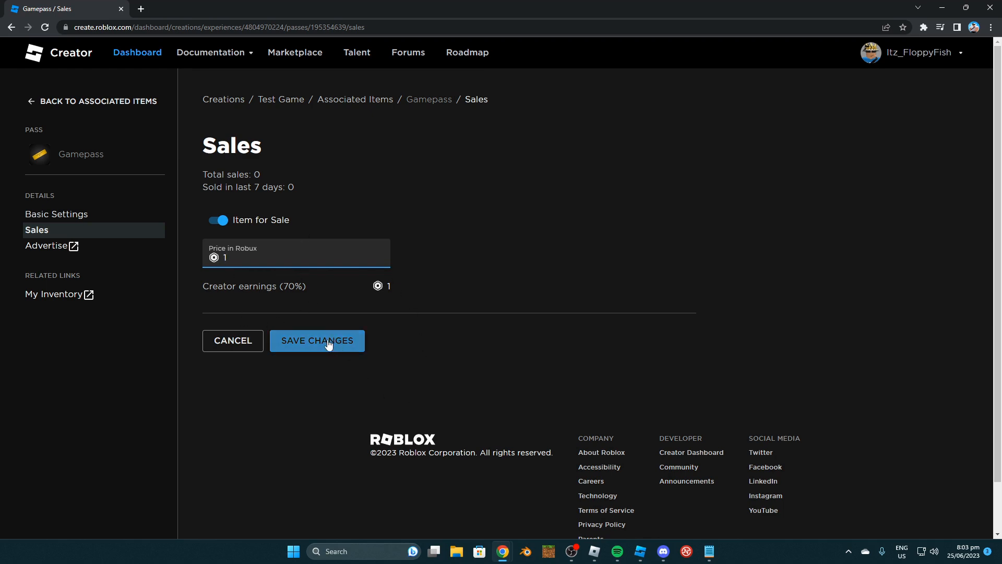
{"action": "left_click", "coordinate": [317, 340]}
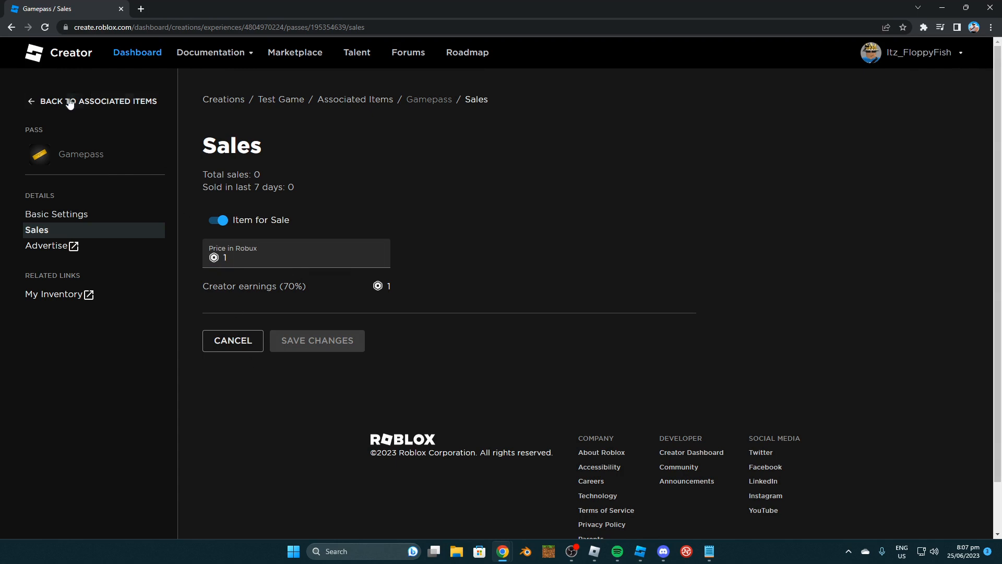
Return to the passes list and copy the Gamepass asset ID
{"action": "left_click", "coordinate": [99, 101]}
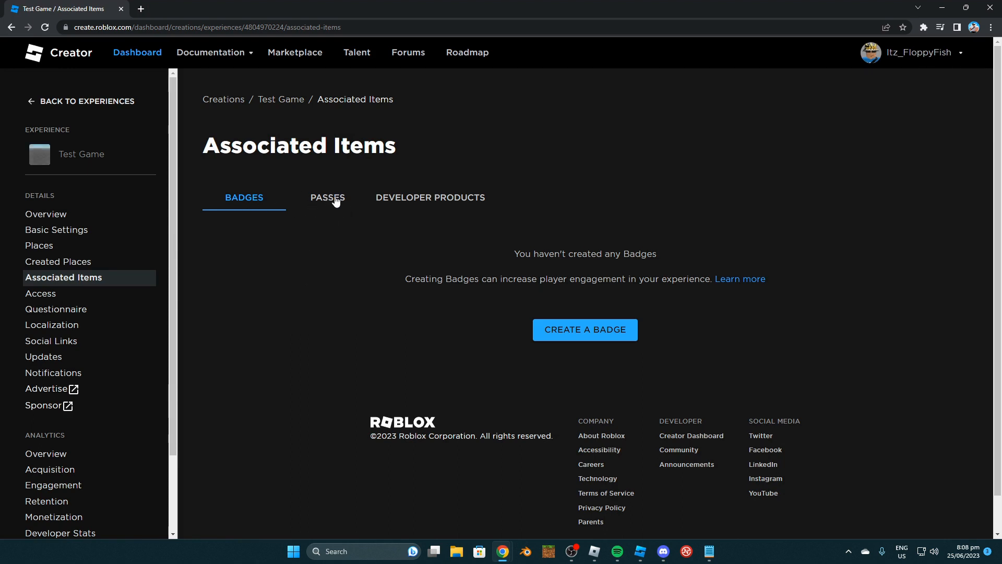
{"action": "left_click", "coordinate": [328, 197]}
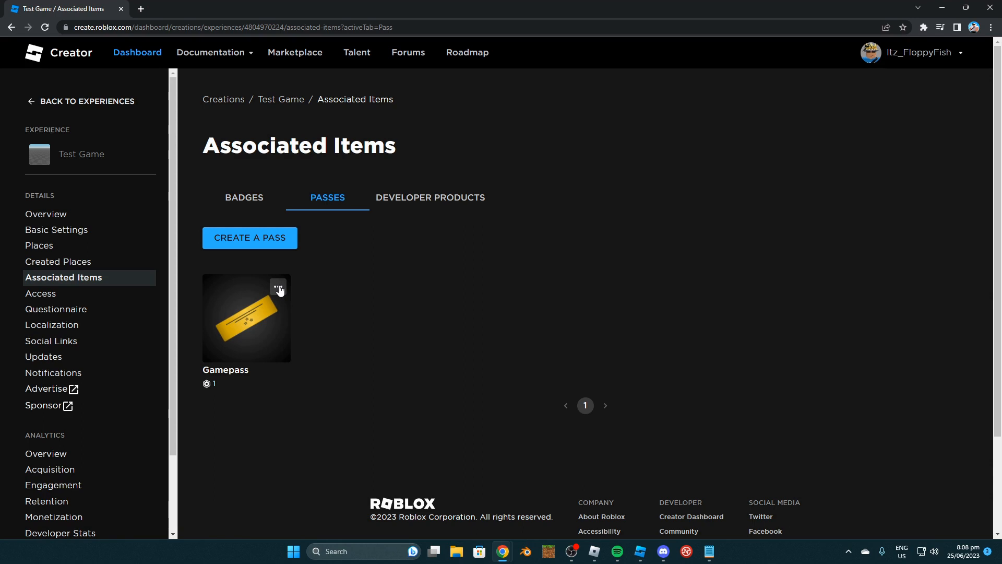
{"action": "left_click", "coordinate": [278, 288]}
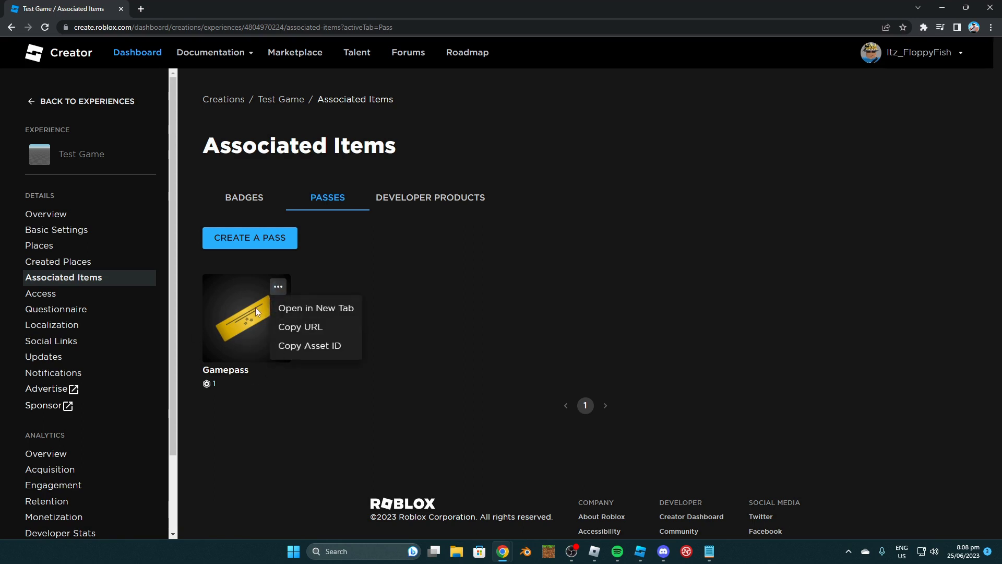
{"action": "mouse_move", "coordinate": [303, 351]}
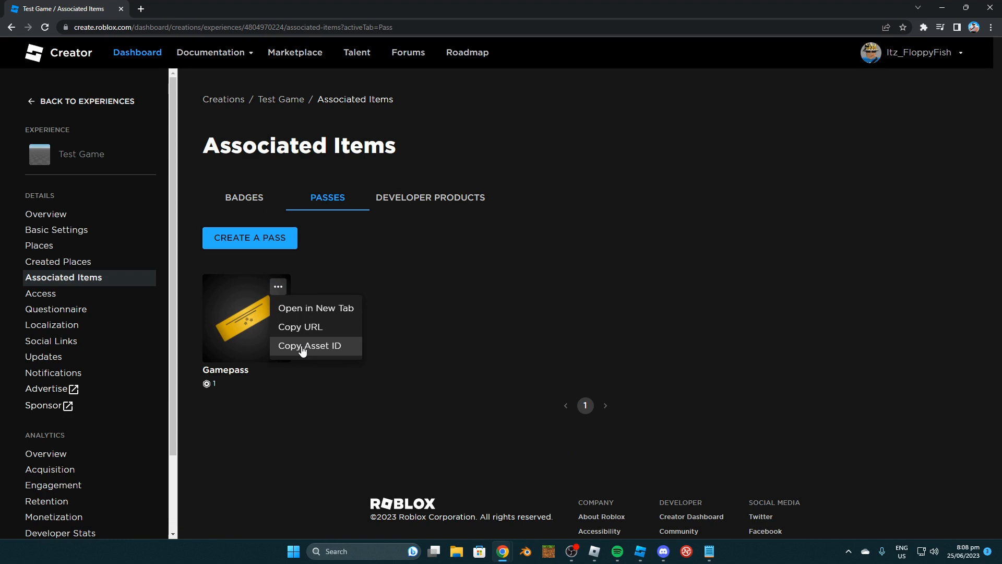
{"action": "left_click", "coordinate": [309, 346]}
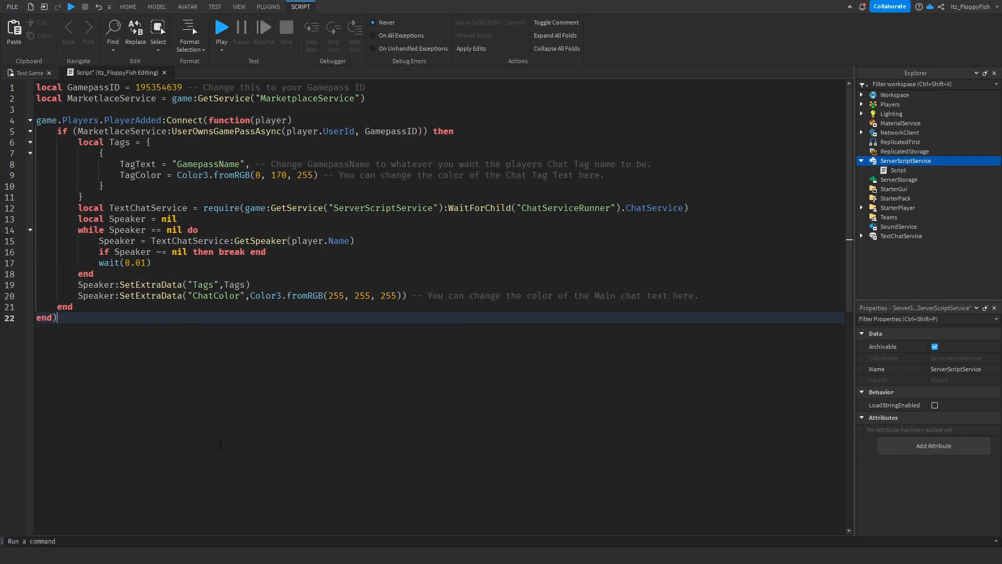
{"action": "mouse_move", "coordinate": [217, 404]}
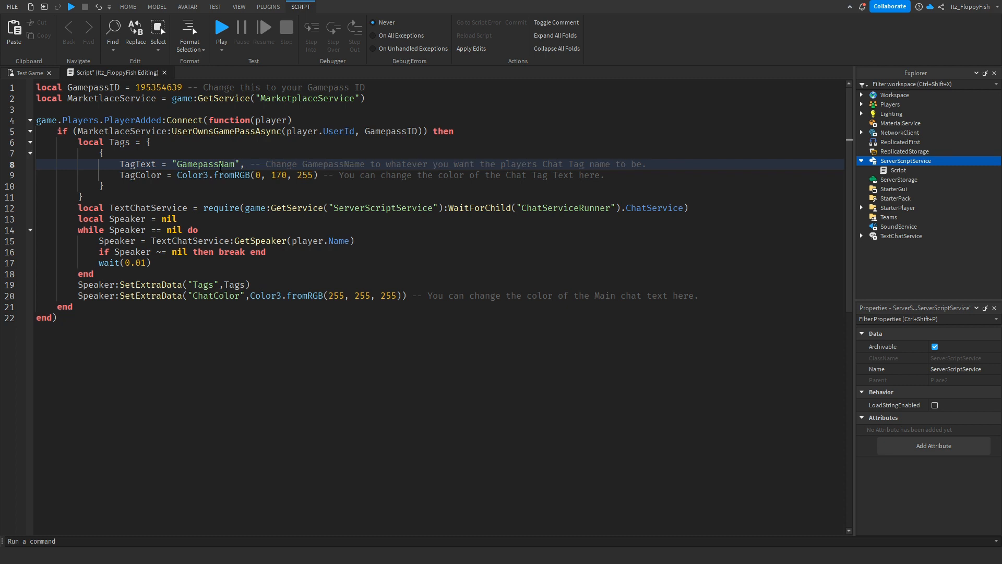
Replace the TagText placeholder GamepassName with Gamepass in the script
{"action": "key", "text": "Backspace"}
{"action": "type", "text": "VI"}
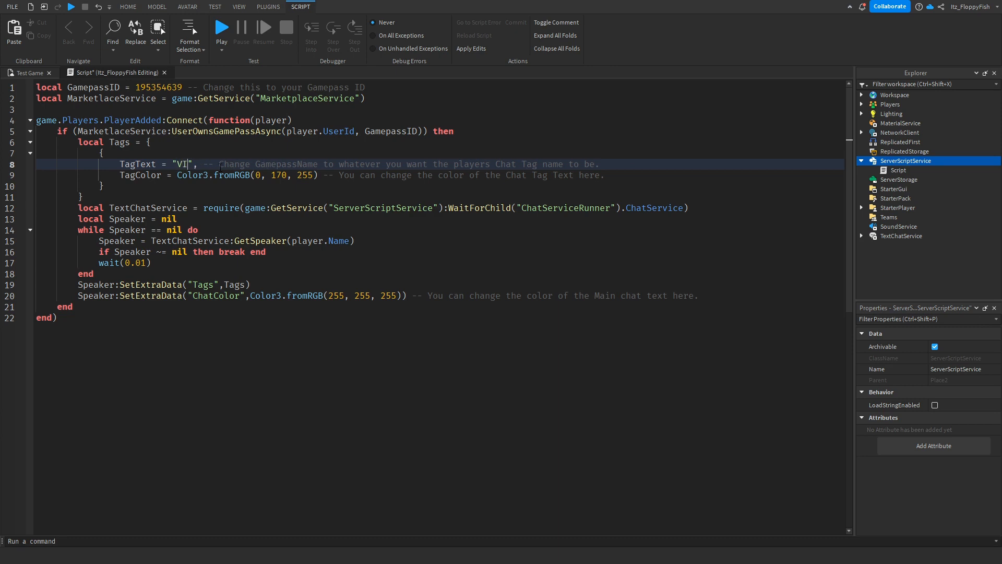
{"action": "type", "text": "P"}
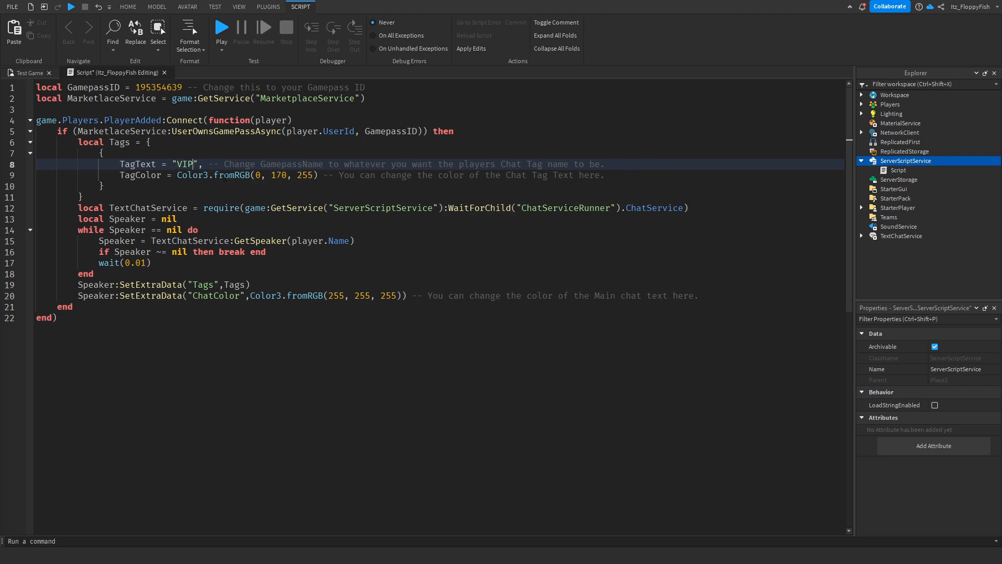
{"action": "type", "text": "G"}
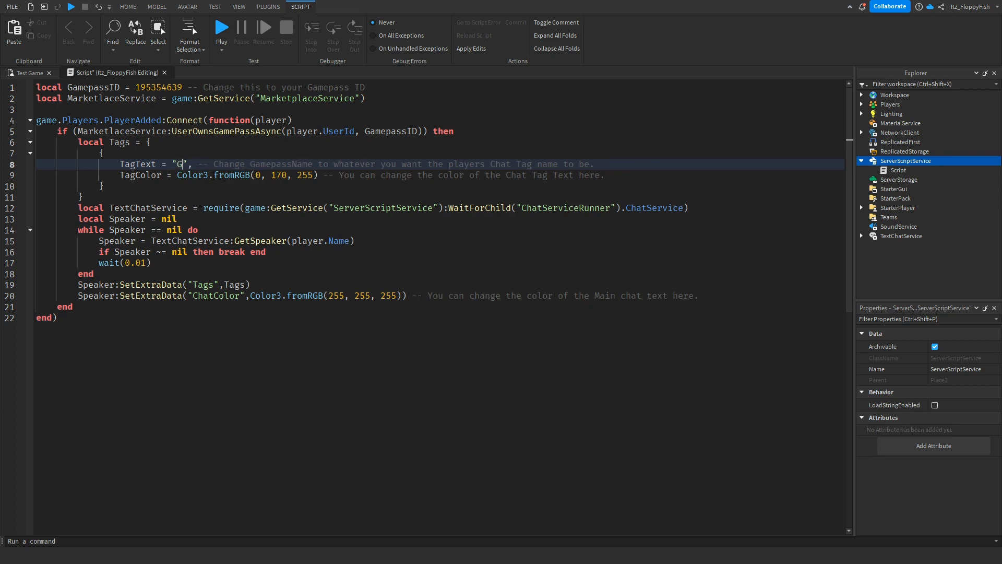
{"action": "type", "text": "amepass"}
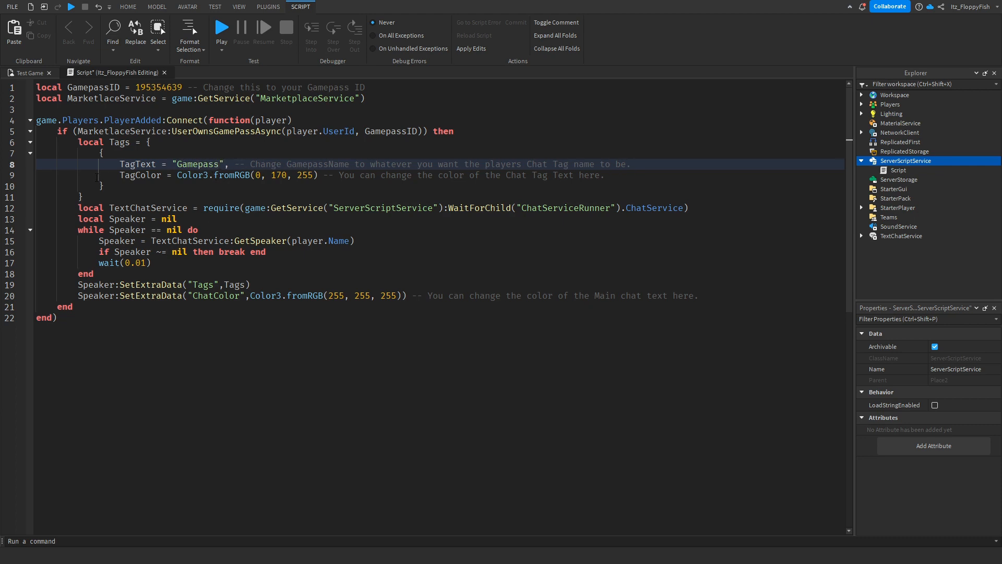
{"action": "left_click", "coordinate": [213, 164]}
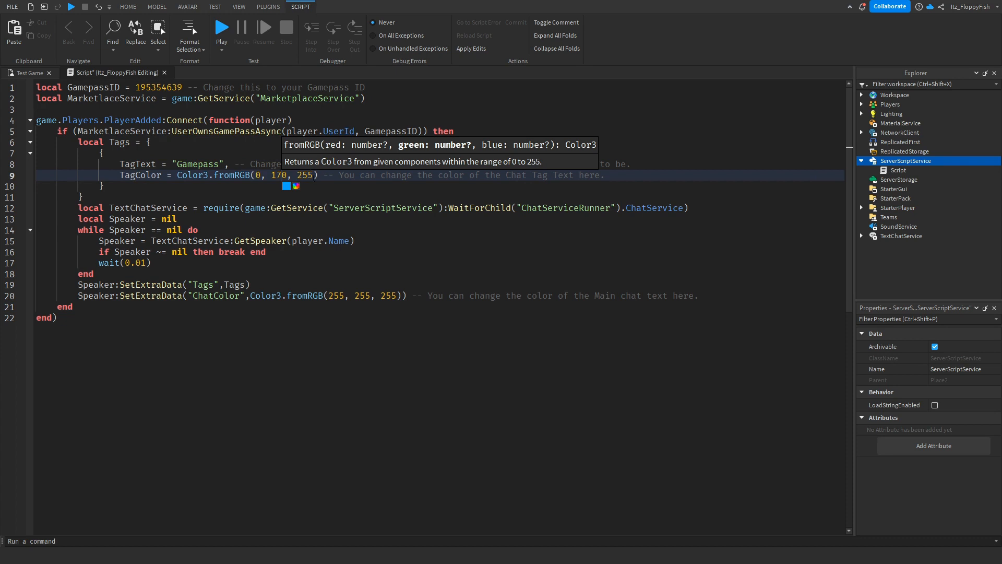
{"action": "mouse_move", "coordinate": [300, 189]}
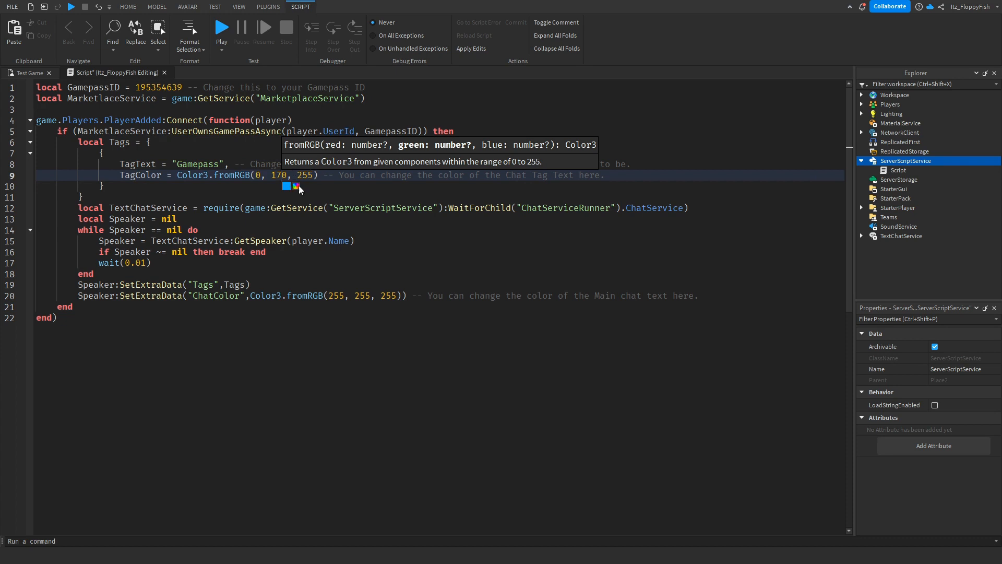
{"action": "left_click", "coordinate": [286, 186]}
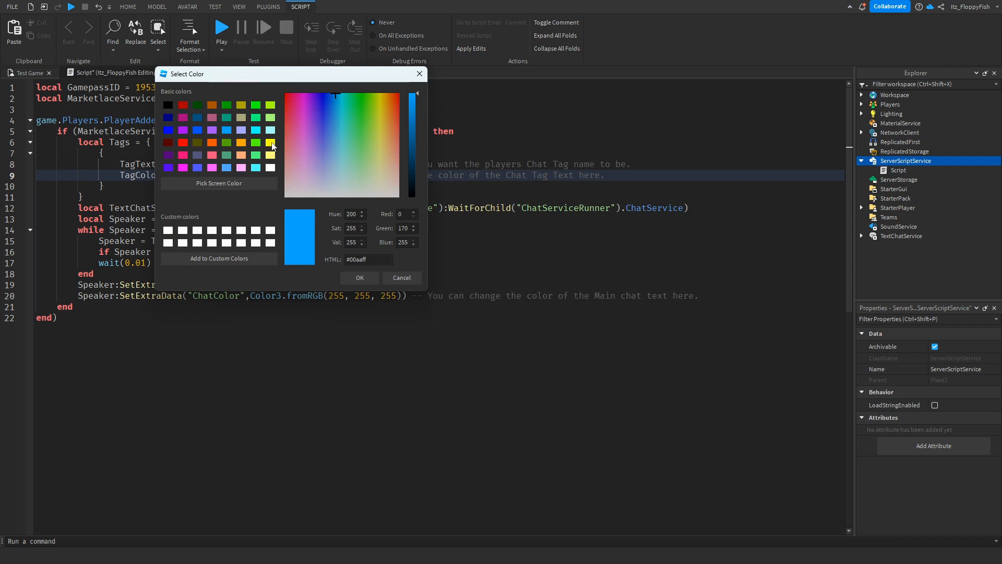
{"action": "mouse_move", "coordinate": [246, 142]}
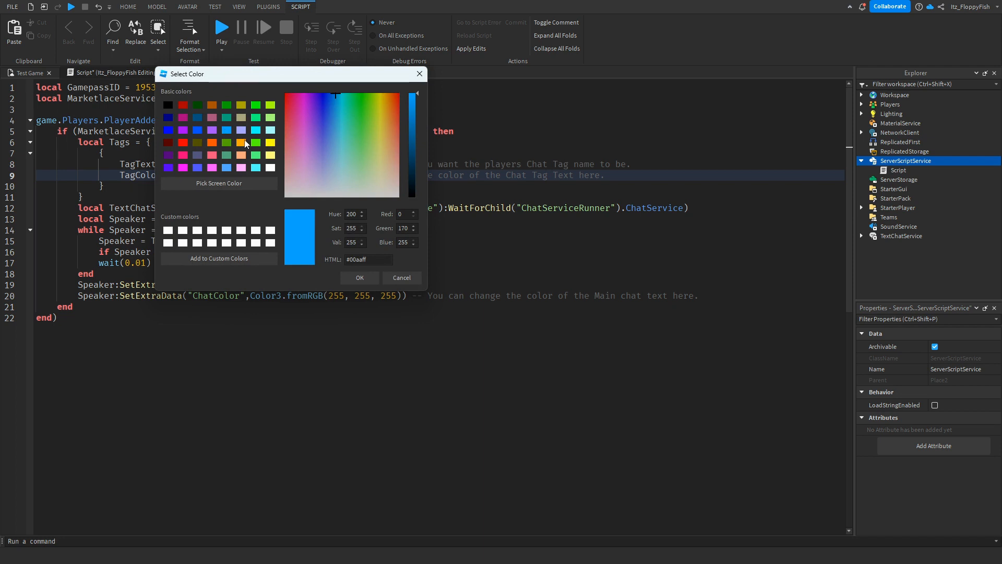
{"action": "mouse_move", "coordinate": [235, 134]}
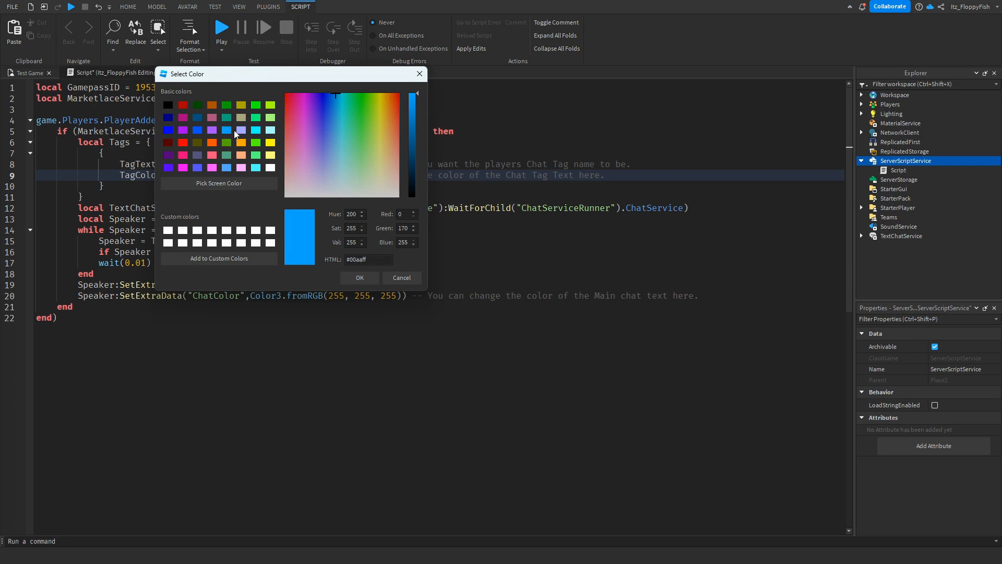
{"action": "left_click", "coordinate": [360, 278]}
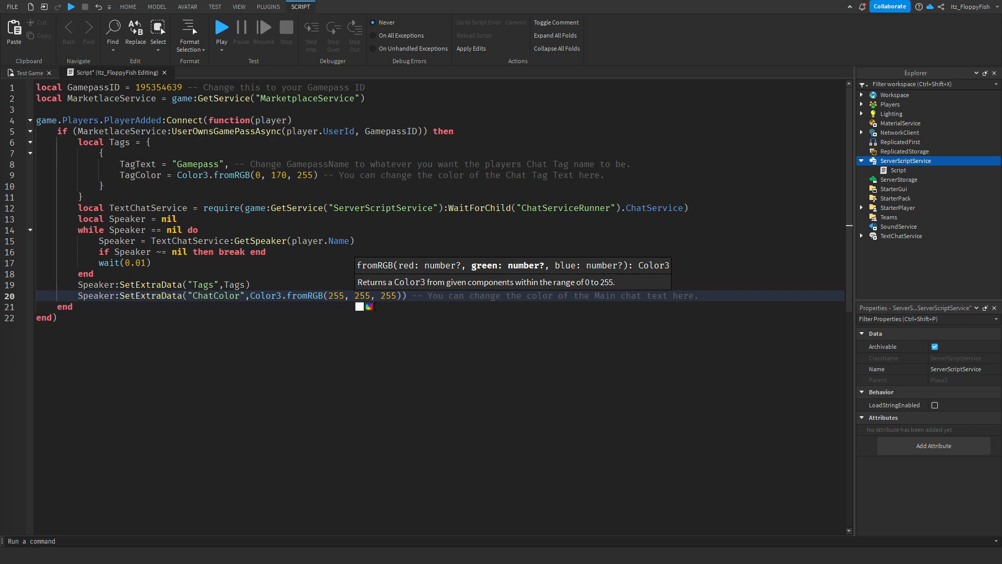
{"action": "left_click", "coordinate": [370, 306]}
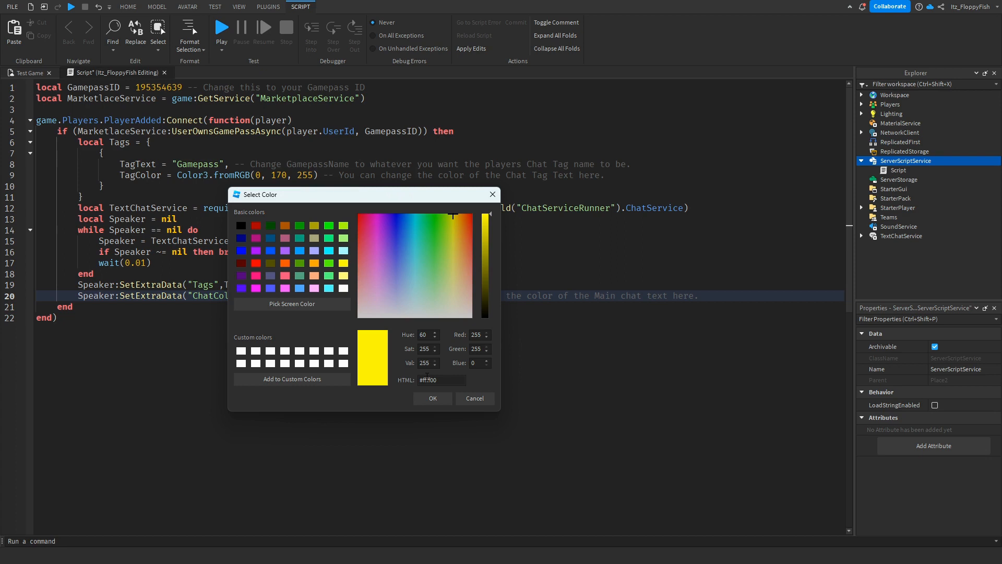
{"action": "left_click", "coordinate": [432, 399]}
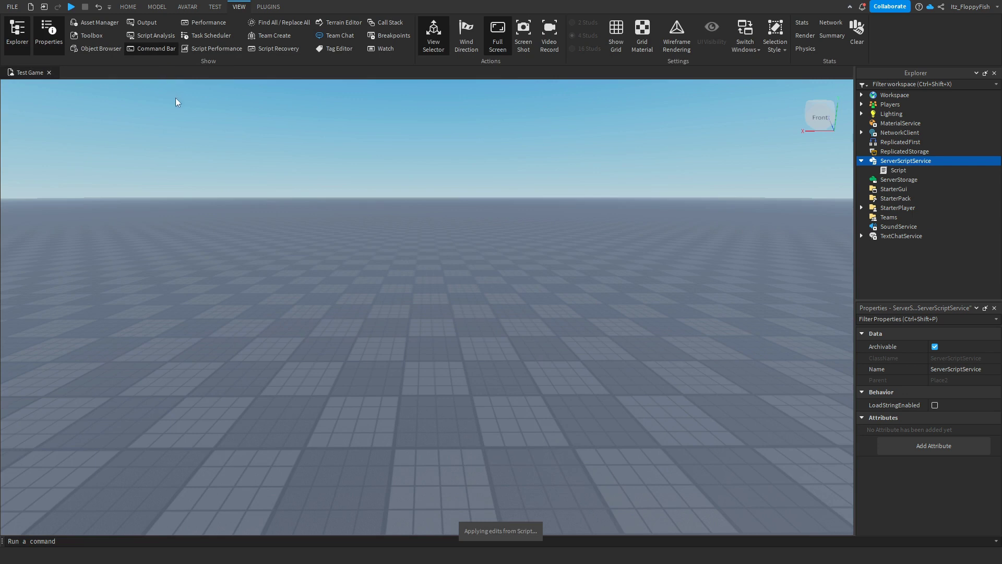
Start a playtest from the Home tab and begin typing Test in the chat
{"action": "left_click", "coordinate": [128, 6]}
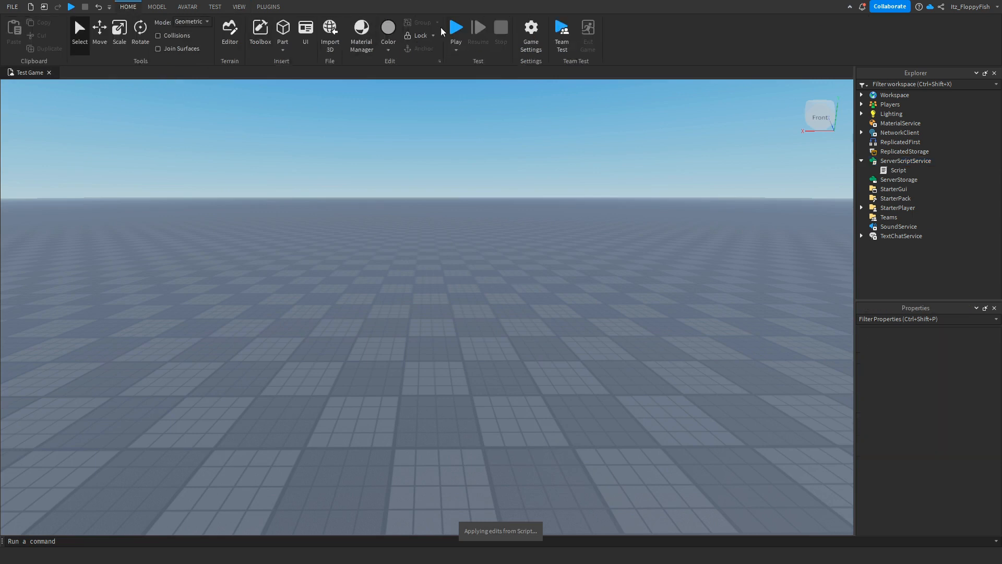
{"action": "left_click", "coordinate": [456, 27]}
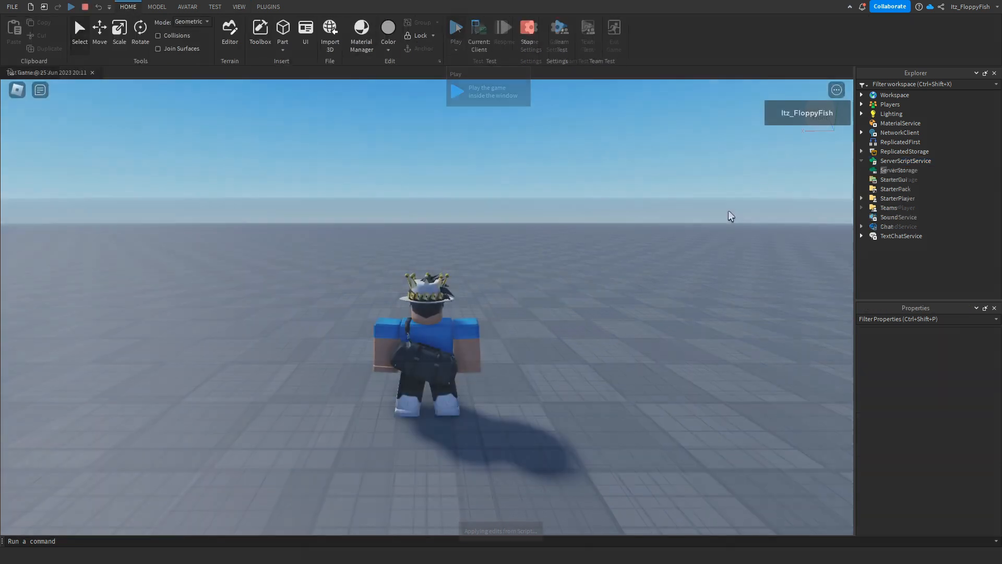
{"action": "left_click", "coordinate": [456, 27]}
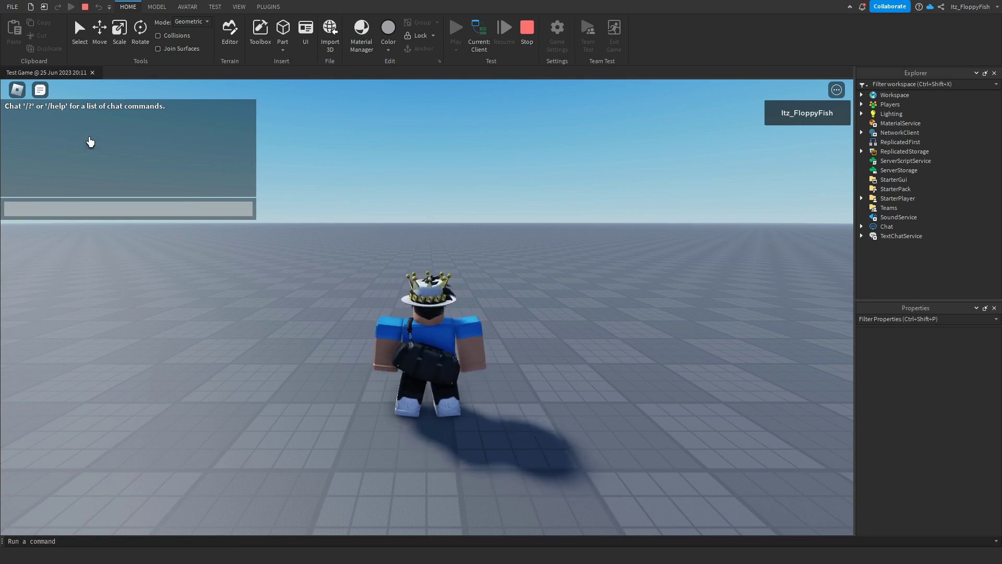
{"action": "type", "text": "Tes"}
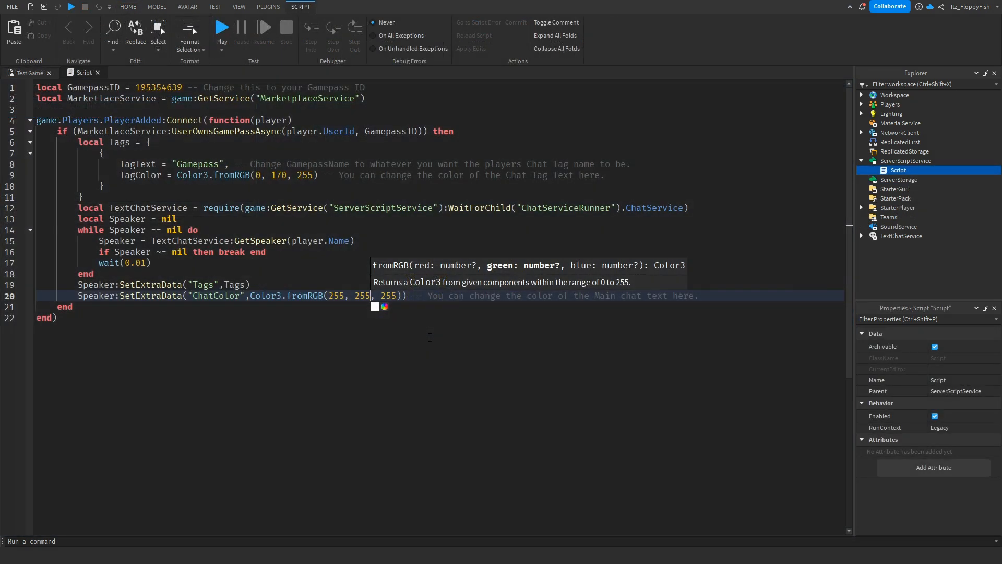
Send the Test chat message showing the blue Gamepass tag
{"action": "left_click", "coordinate": [384, 306]}
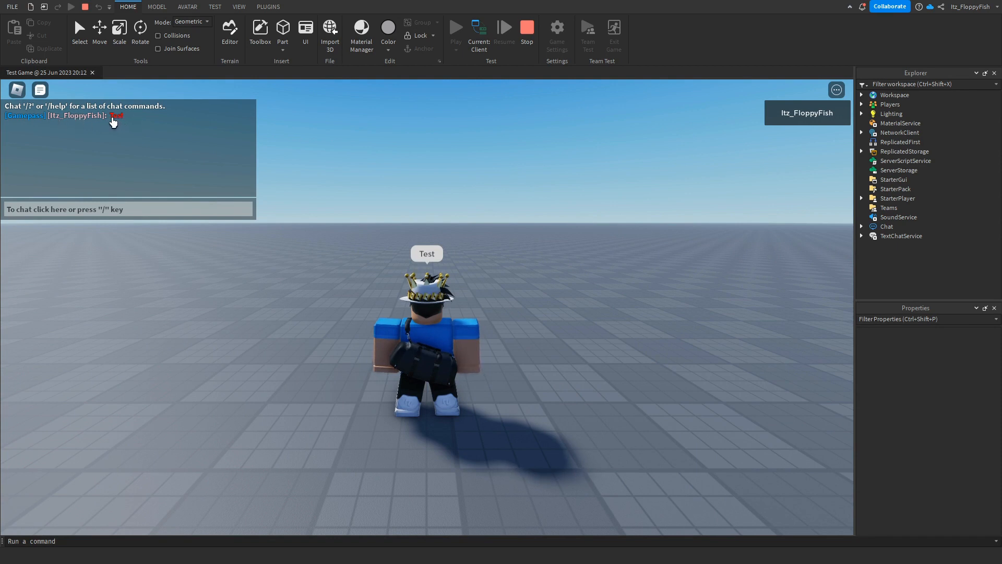
{"action": "mouse_move", "coordinate": [125, 124]}
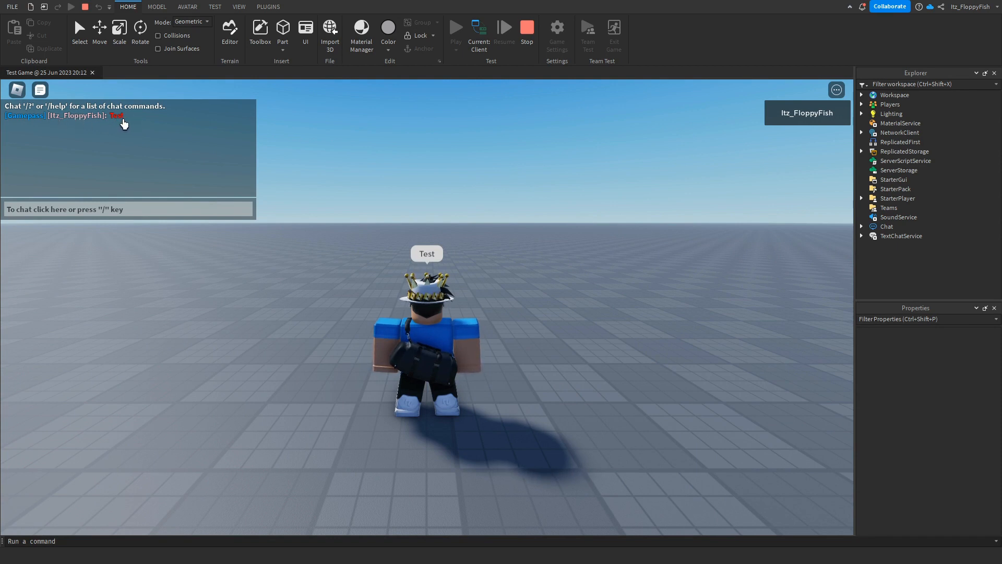